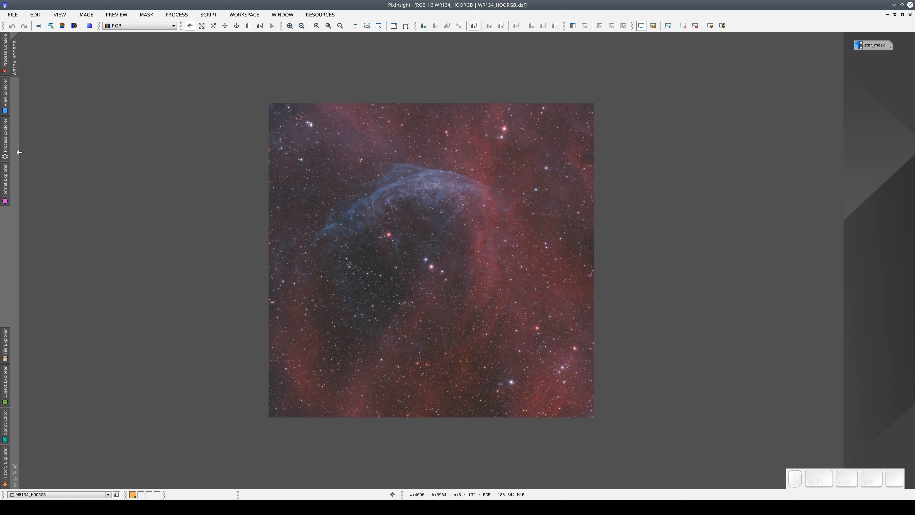
# Step: Bring up CurvesTransformation from the Process Explorer favorites for the WR134 image
pyautogui.click(5, 134)
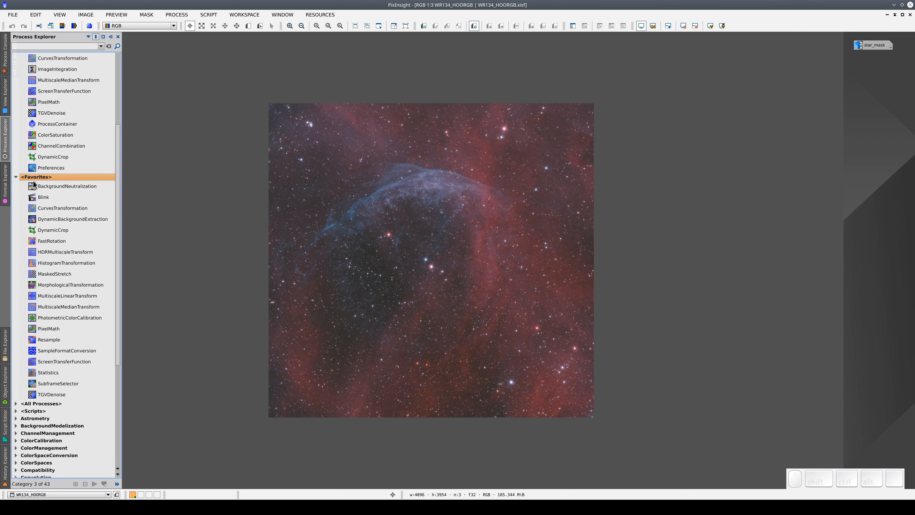
pyautogui.doubleClick(62, 208)
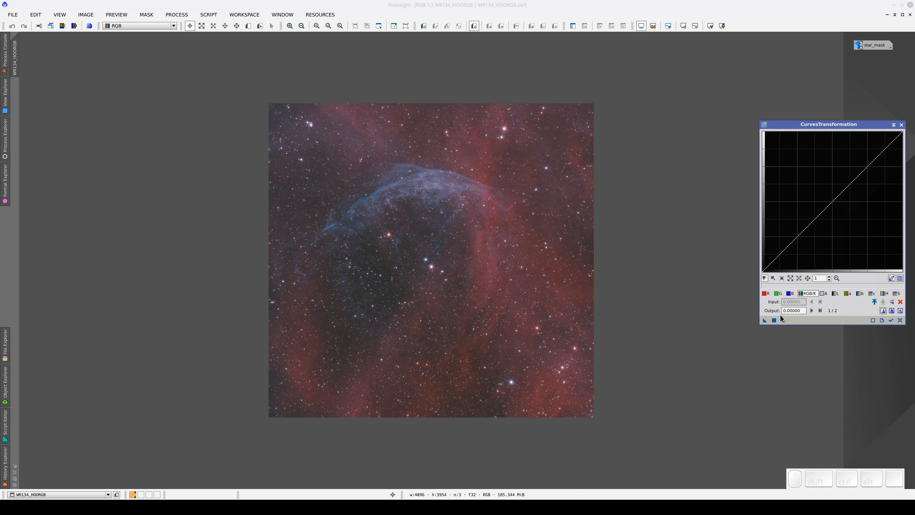
# Step: Enable Real-Time Preview and start shaping the curve after sampling nebula and background brightness
pyautogui.click(783, 321)
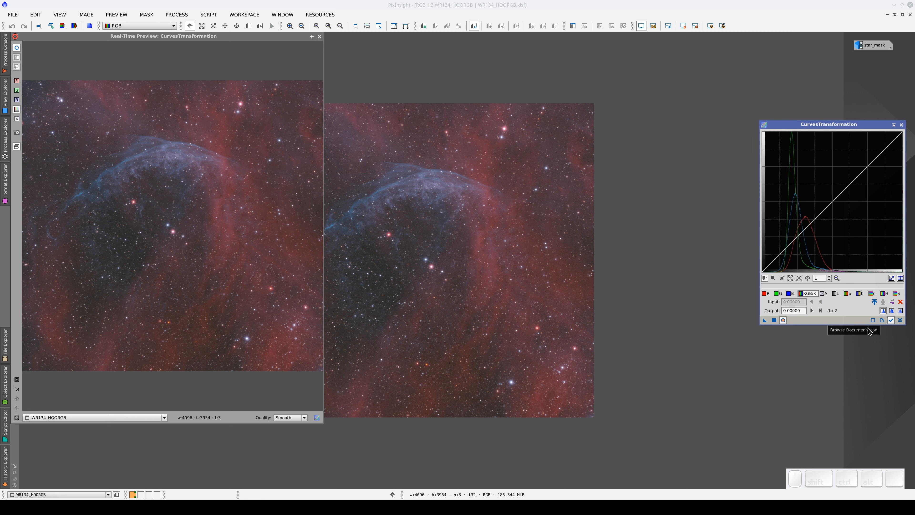
pyautogui.moveTo(414, 194)
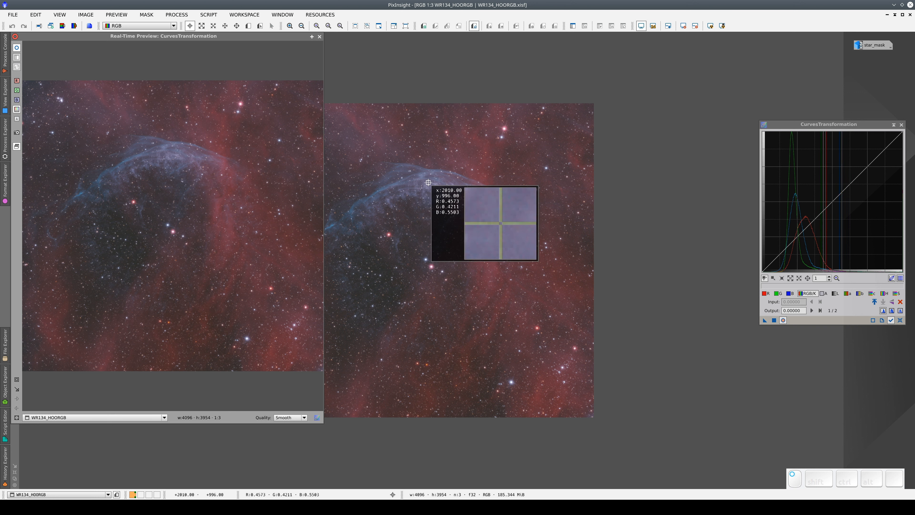
pyautogui.moveTo(442, 189)
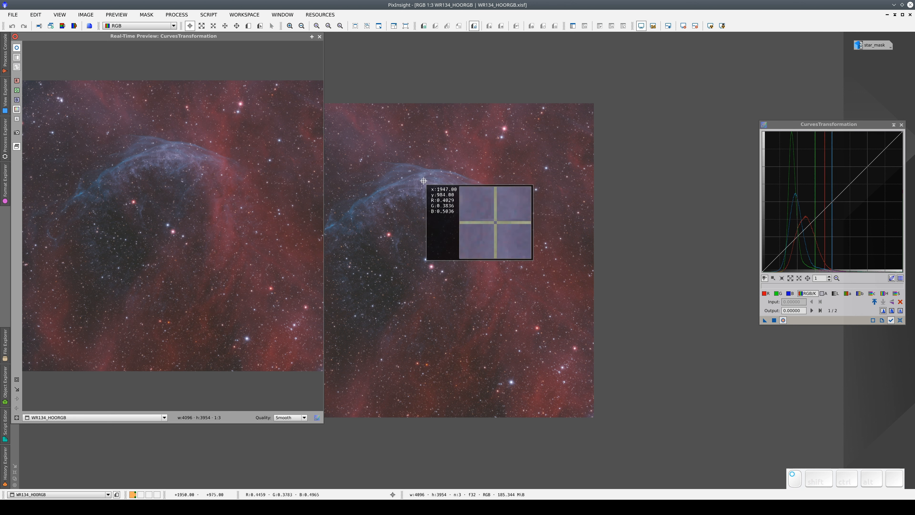
pyautogui.moveTo(368, 255)
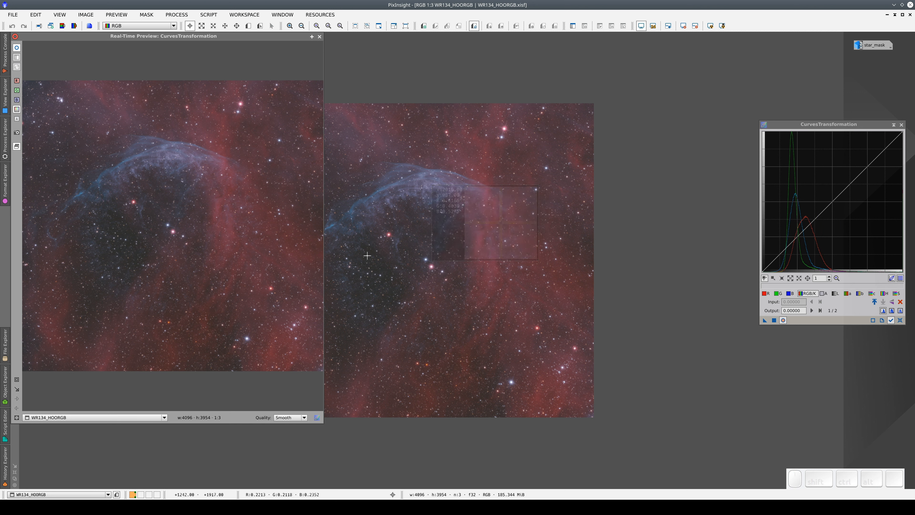
pyautogui.moveTo(371, 281)
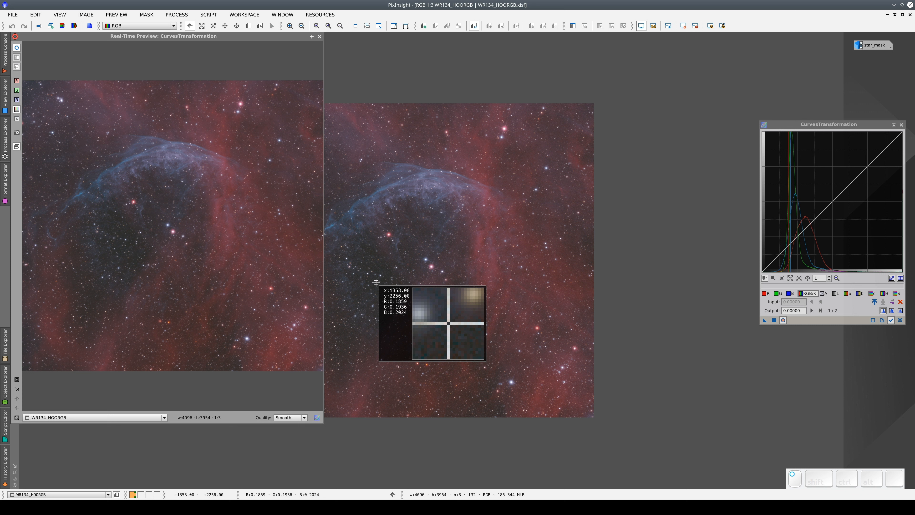
pyautogui.click(794, 226)
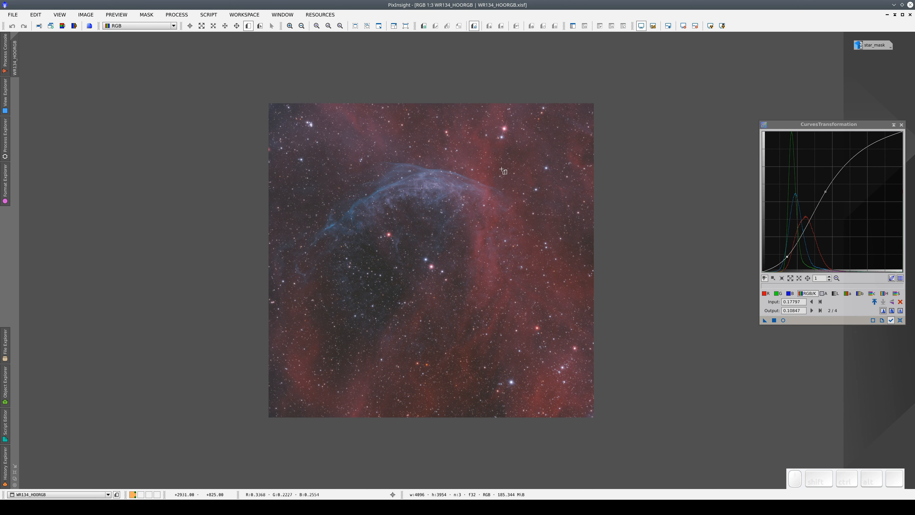
# Step: Mark a Preview01 region on the nebula and pan the zoomed view to inspect the S-curve contrast
pyautogui.moveTo(503, 169); pyautogui.dragTo(357, 317)
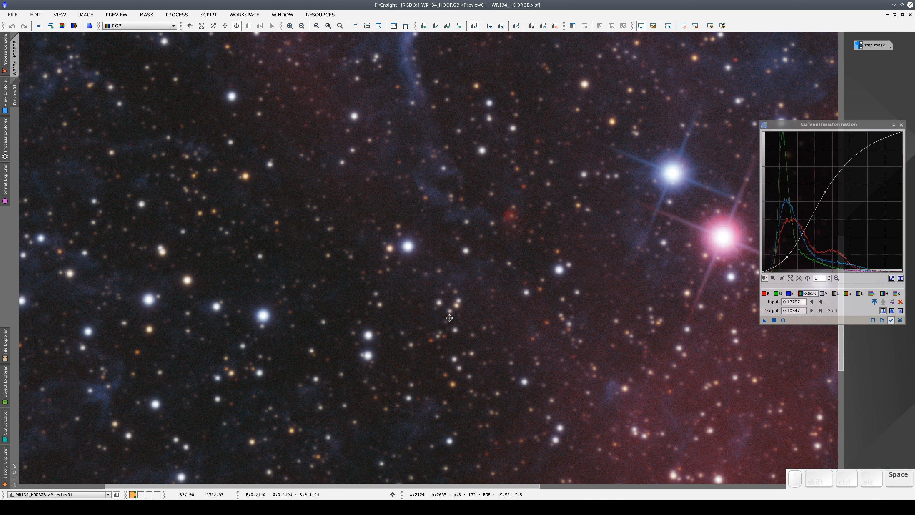
pyautogui.moveTo(450, 317); pyautogui.dragTo(560, 369)
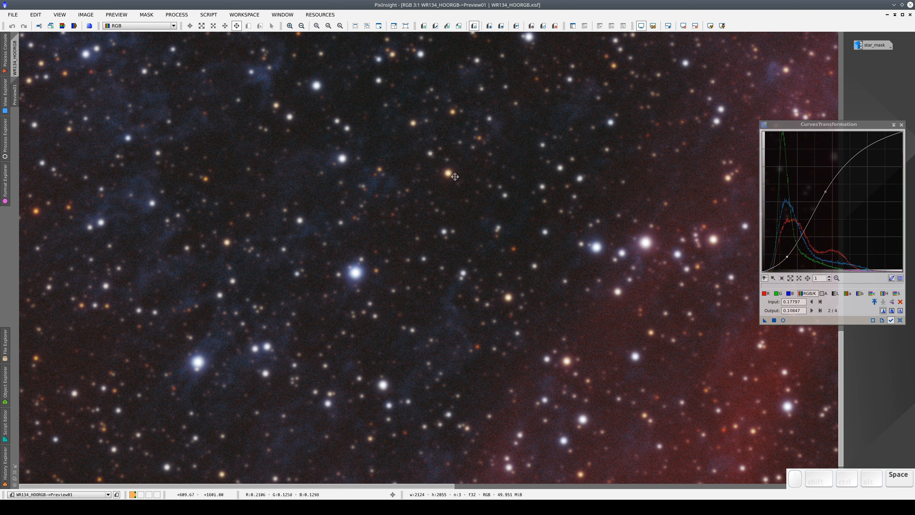
pyautogui.moveTo(455, 176); pyautogui.dragTo(429, 351)
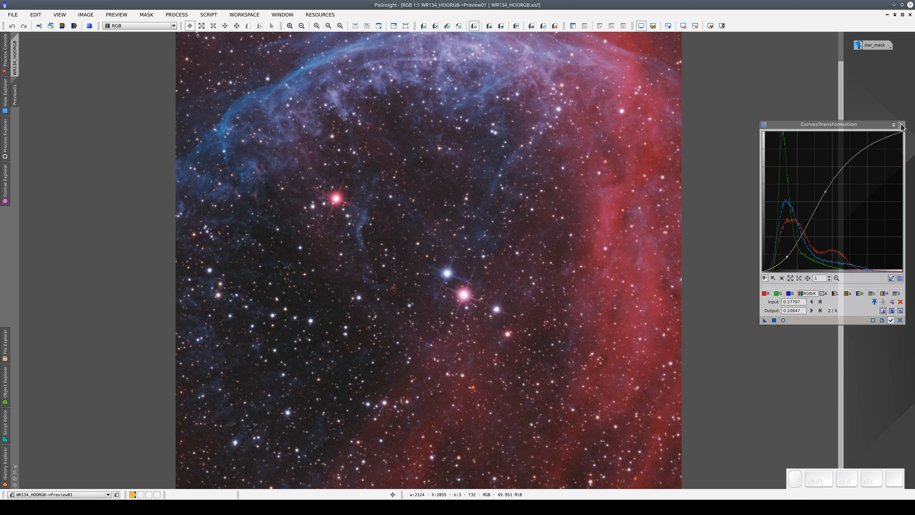
# Step: Dismiss the curves tool and locate ColorSaturation in the Process Explorer
pyautogui.click(900, 125)
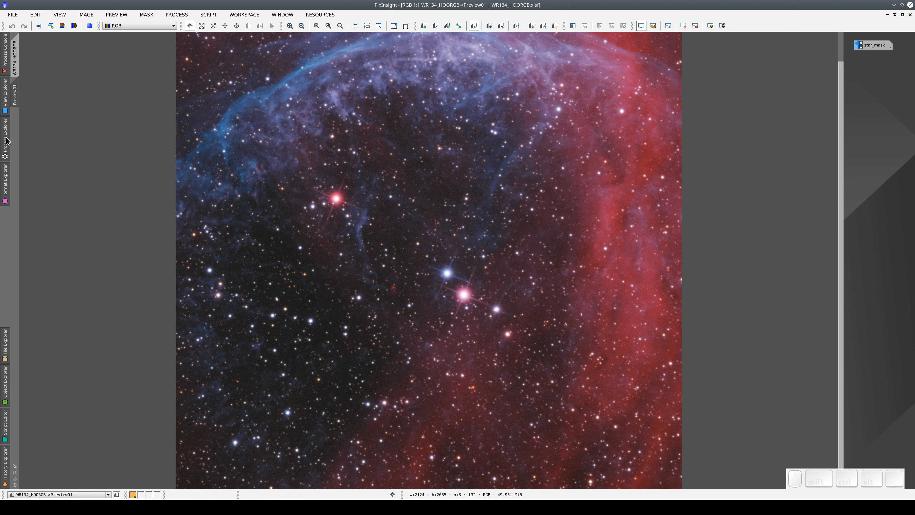
pyautogui.click(5, 140)
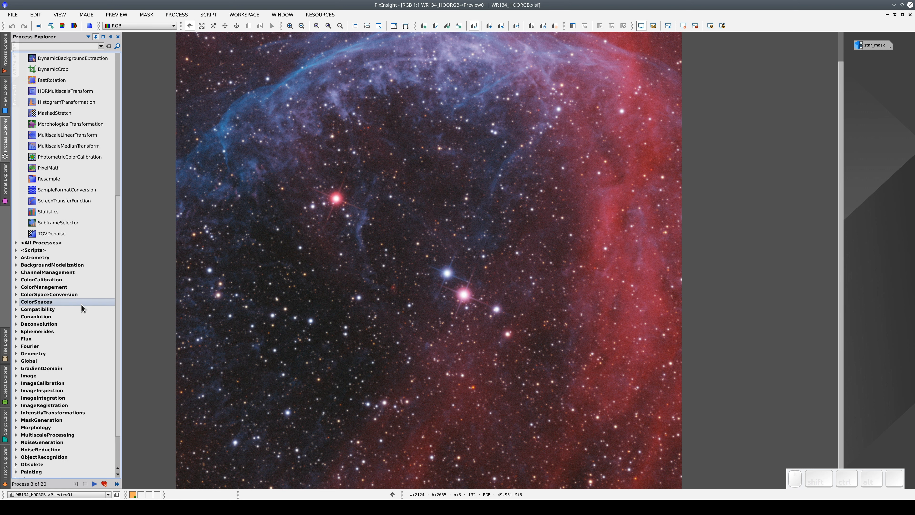
pyautogui.click(52, 347)
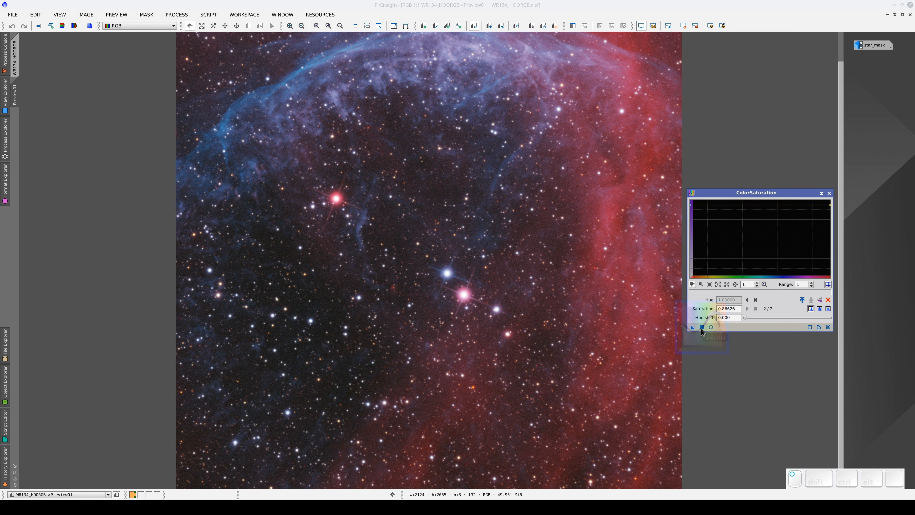
# Step: Apply the ColorSaturation boost to Preview01, enriching its reds and blues
pyautogui.click(693, 327)
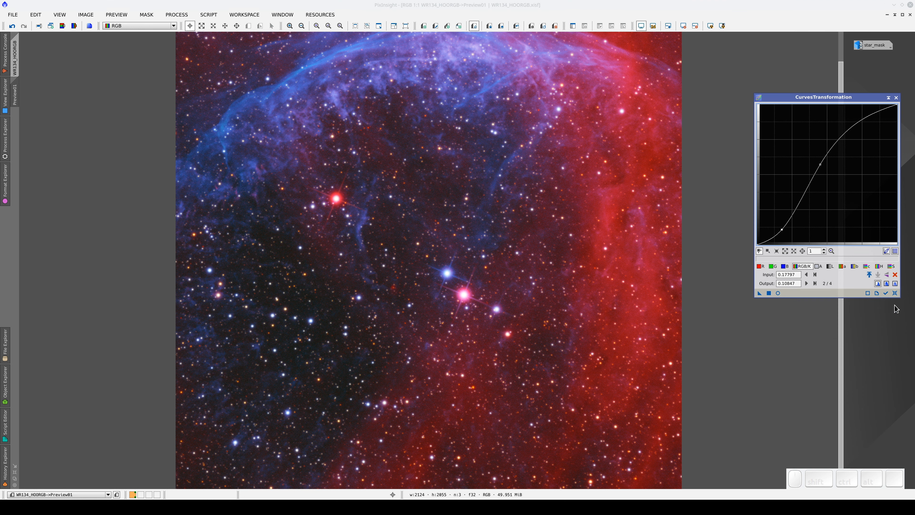
pyautogui.moveTo(92, 53)
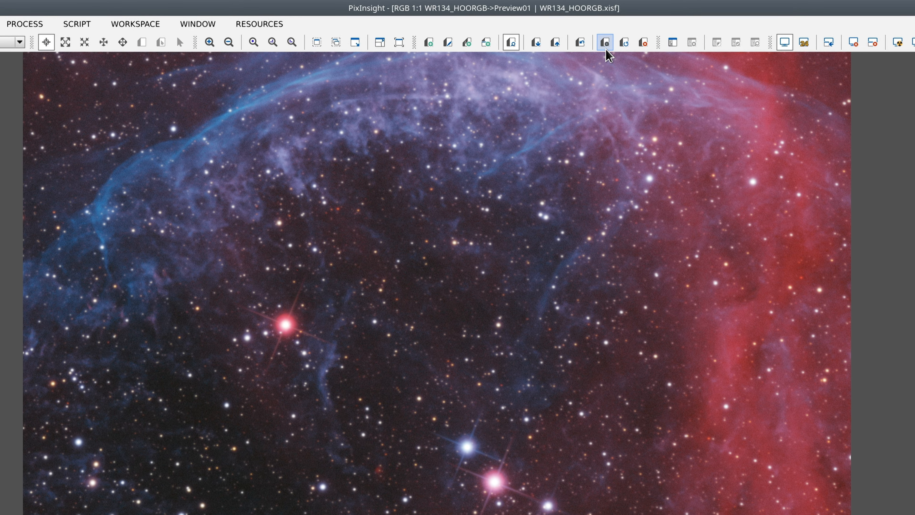
pyautogui.moveTo(614, 45)
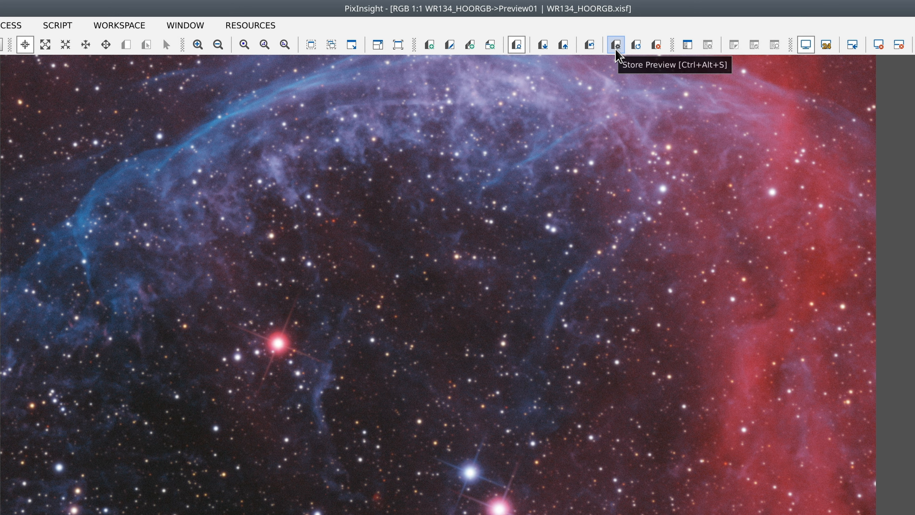
pyautogui.moveTo(618, 54)
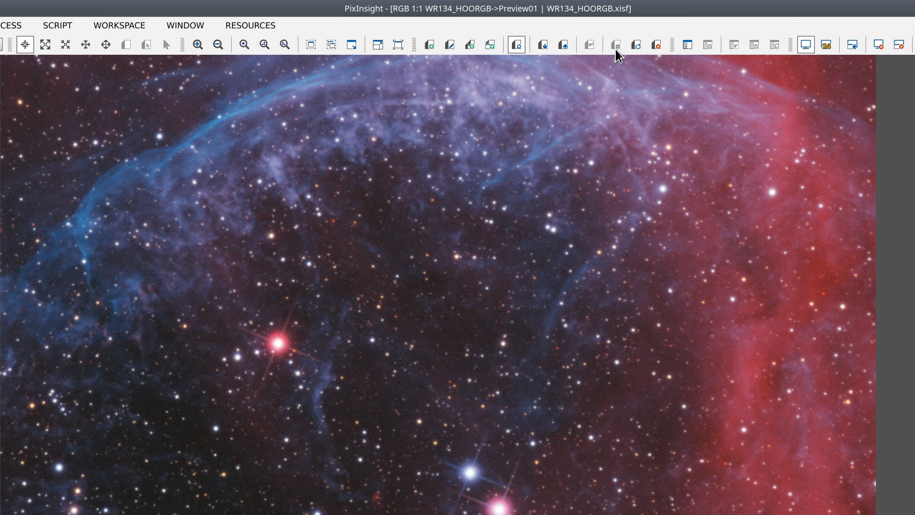
pyautogui.moveTo(601, 57)
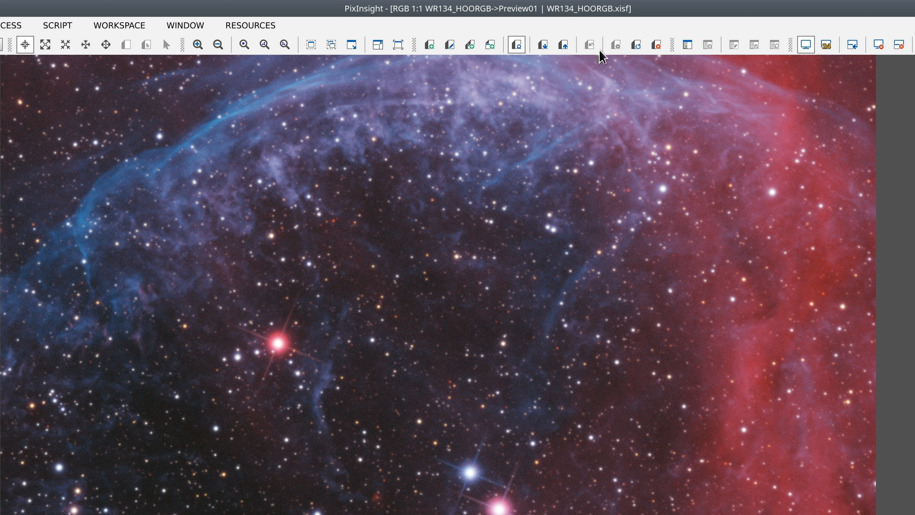
pyautogui.moveTo(595, 57)
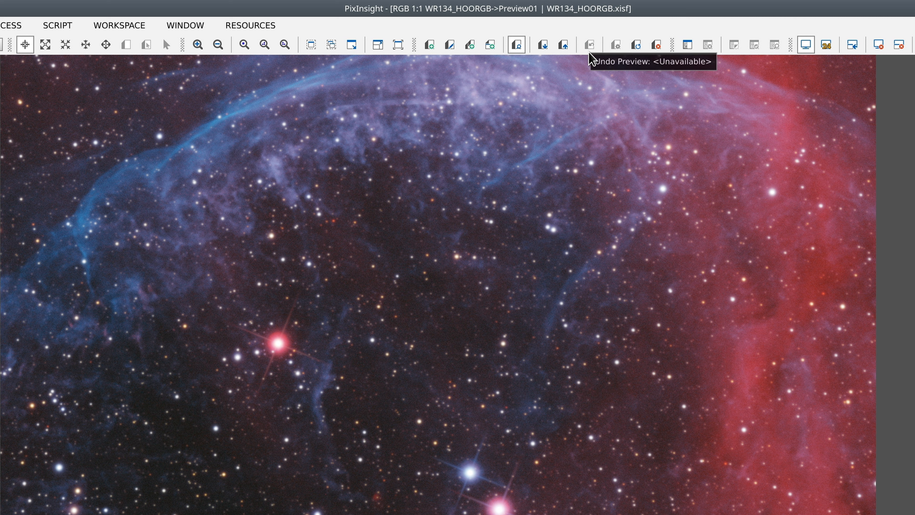
pyautogui.moveTo(593, 56)
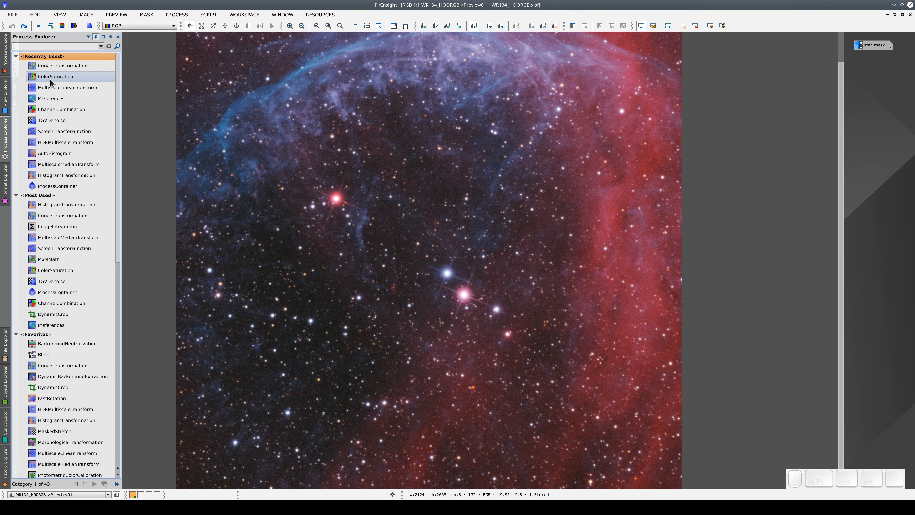
pyautogui.doubleClick(55, 77)
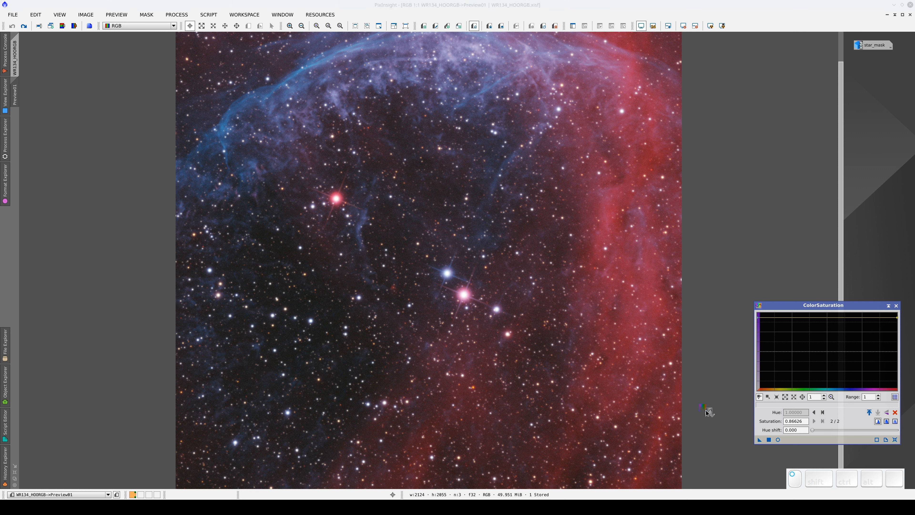
pyautogui.moveTo(557, 354)
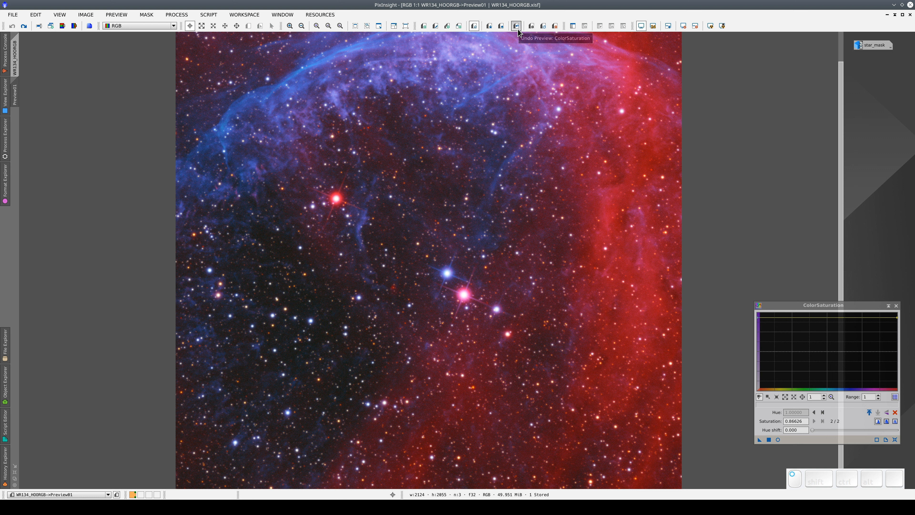
pyautogui.click(516, 25)
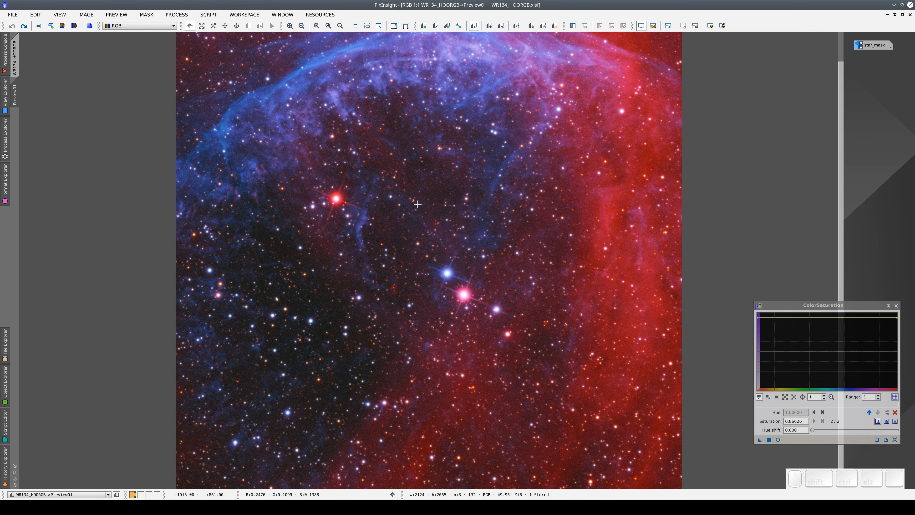
# Step: Load Preview01's History Explorer and step back through saturation, curves and initial states
pyautogui.rightClick(418, 205)
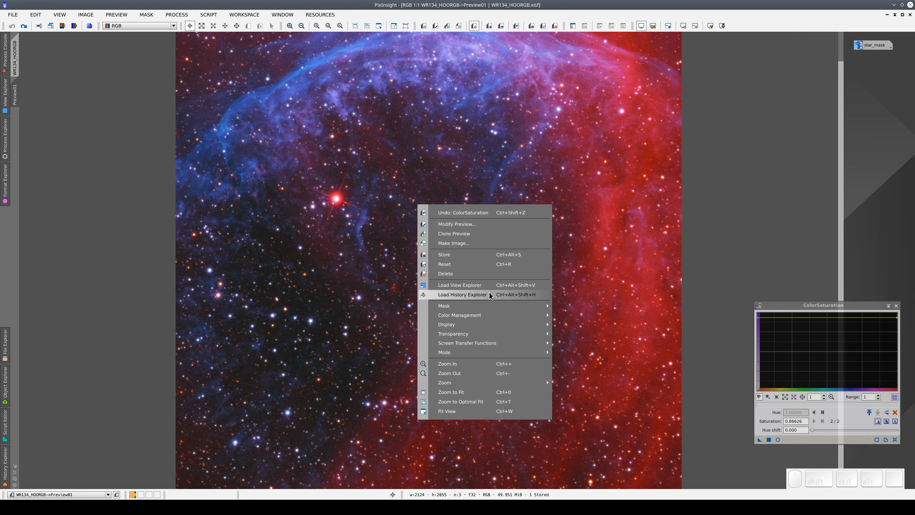
pyautogui.click(462, 294)
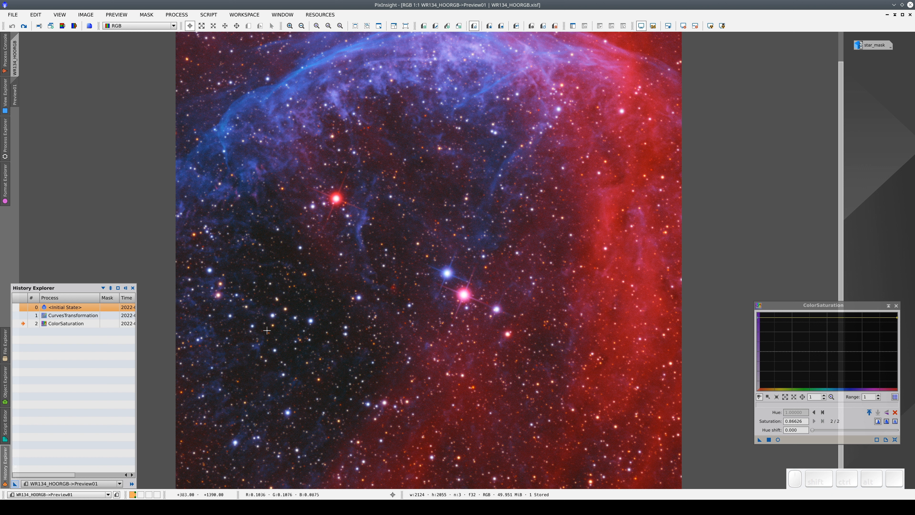
pyautogui.click(65, 323)
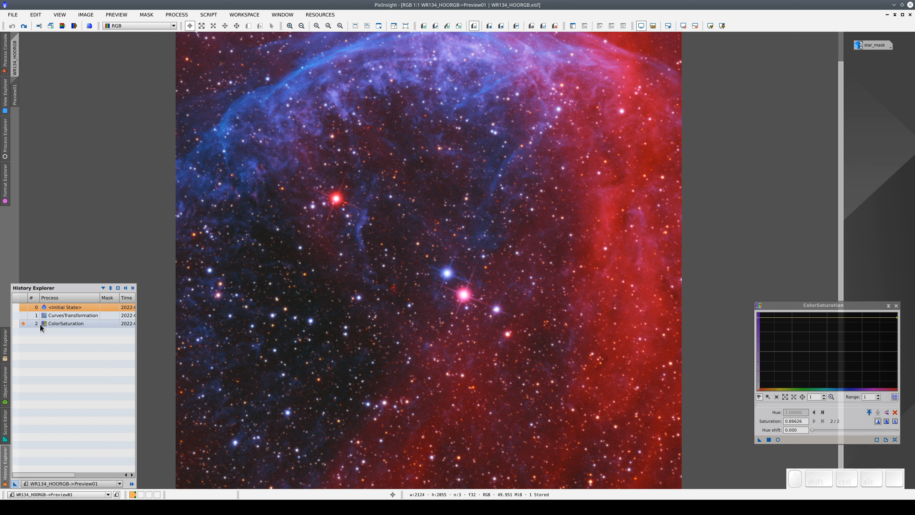
pyautogui.click(73, 315)
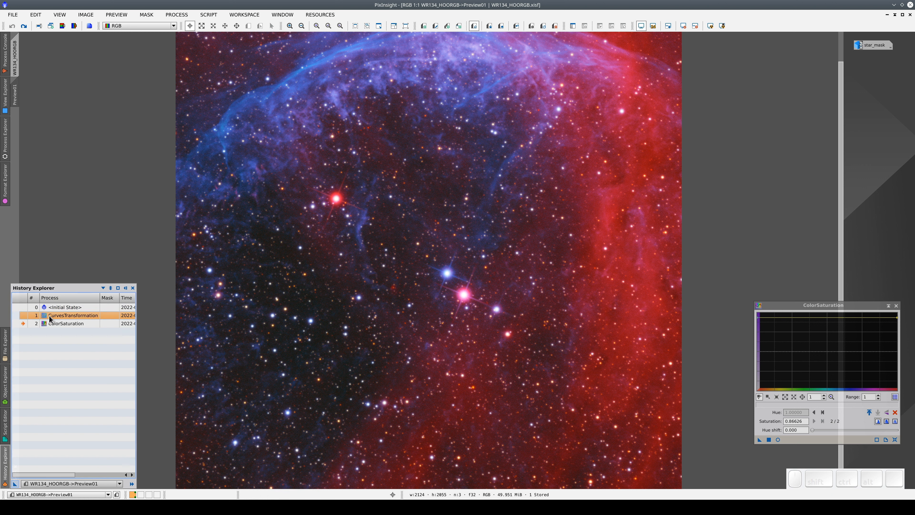
pyautogui.click(62, 307)
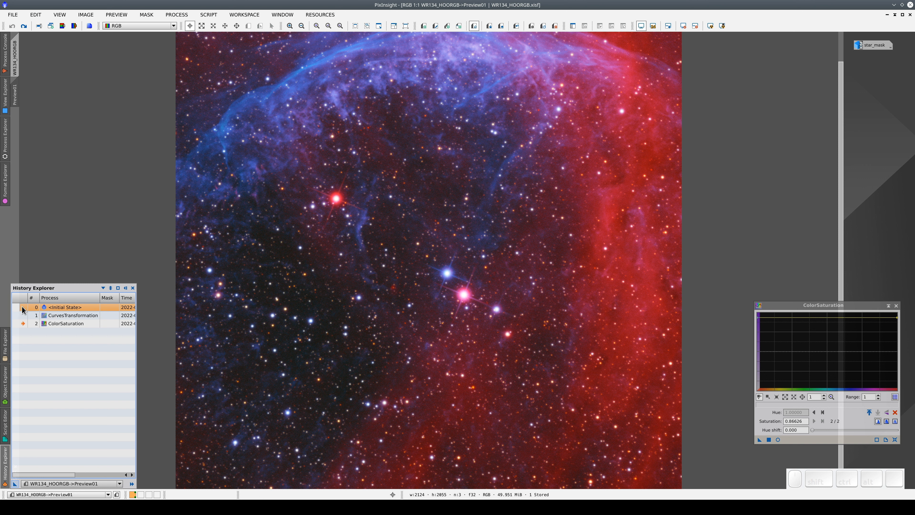
pyautogui.moveTo(24, 310)
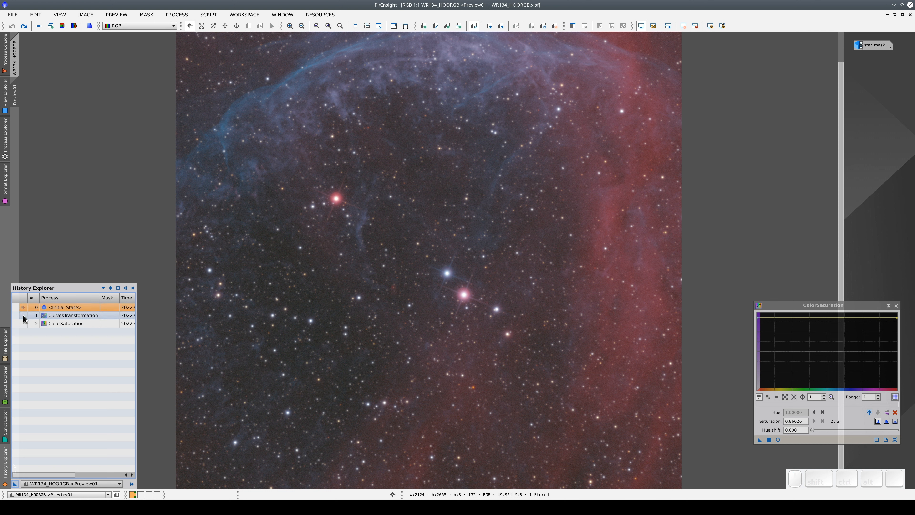
# Step: Compare the initial, curves-only and saturated looks again, ending on the saturated result
pyautogui.click(66, 324)
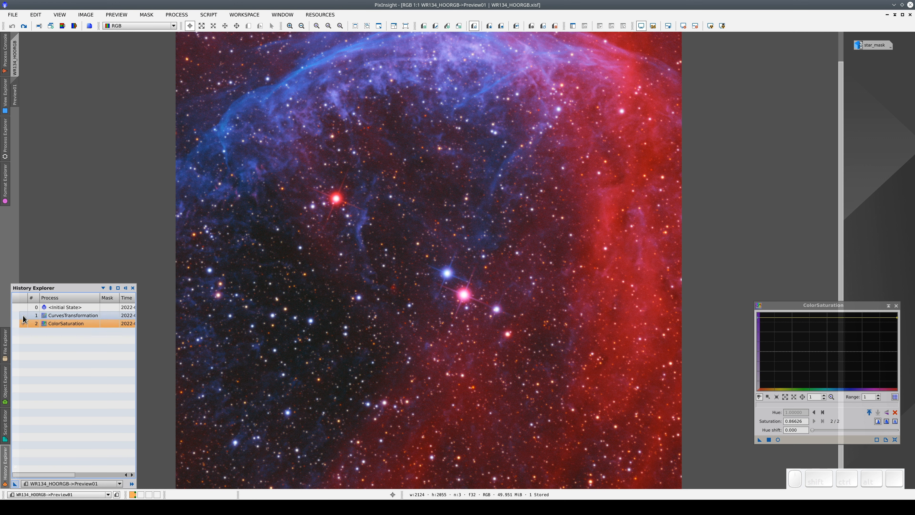
pyautogui.click(64, 307)
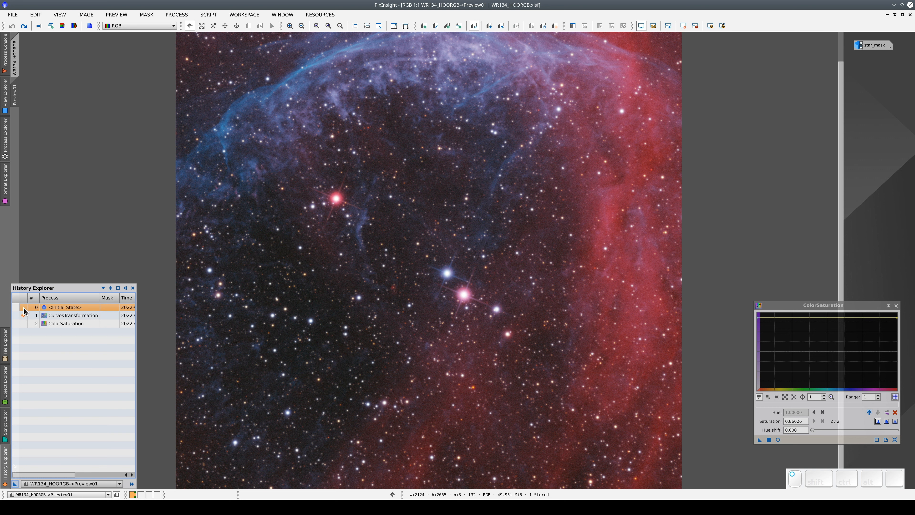
pyautogui.click(73, 315)
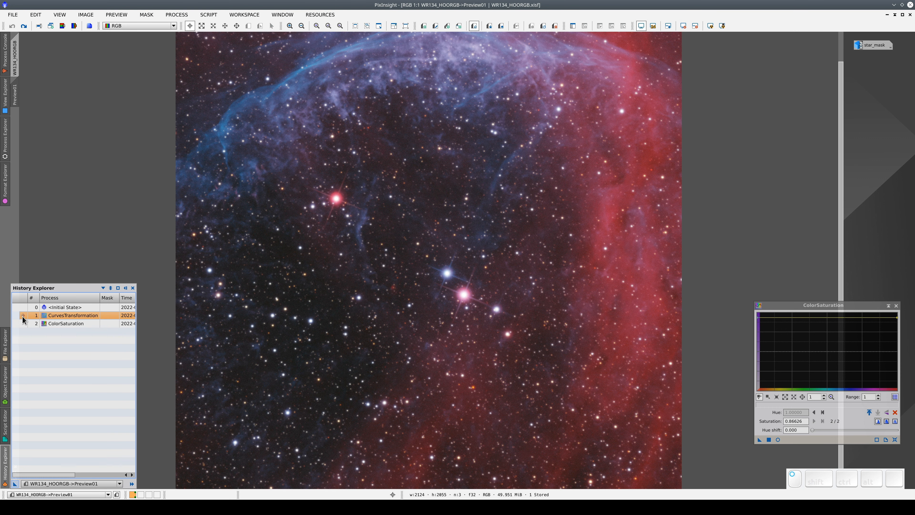
pyautogui.click(65, 324)
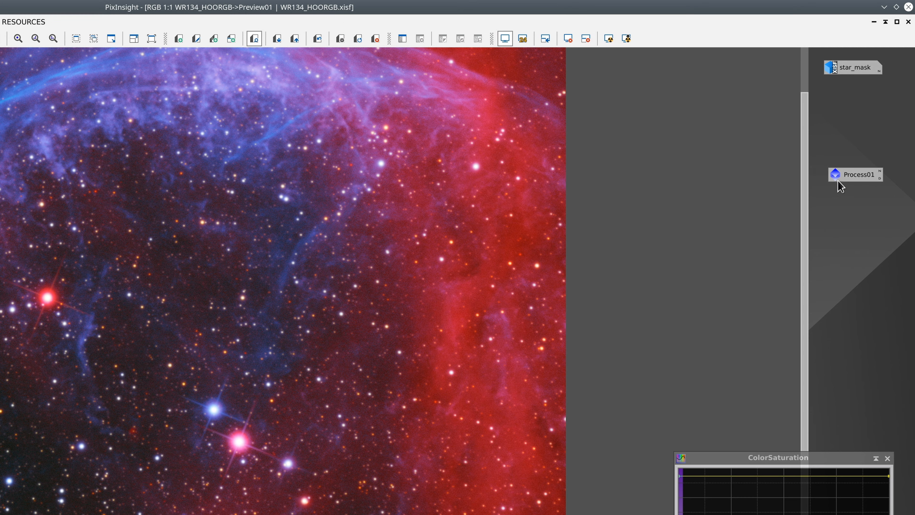
# Step: Inspect the Process01 container's curves and saturation steps, then move its icon below star_mask
pyautogui.click(857, 174)
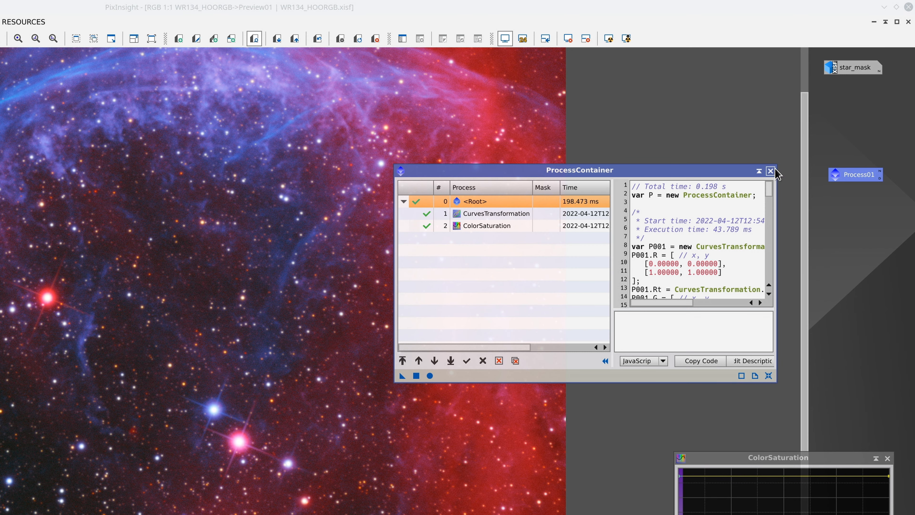
pyautogui.click(770, 170)
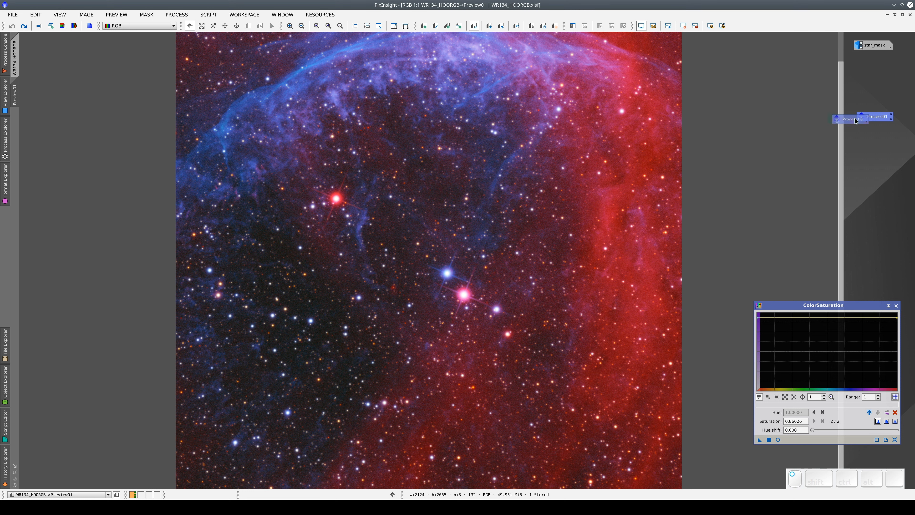
pyautogui.moveTo(853, 119); pyautogui.dragTo(92, 51)
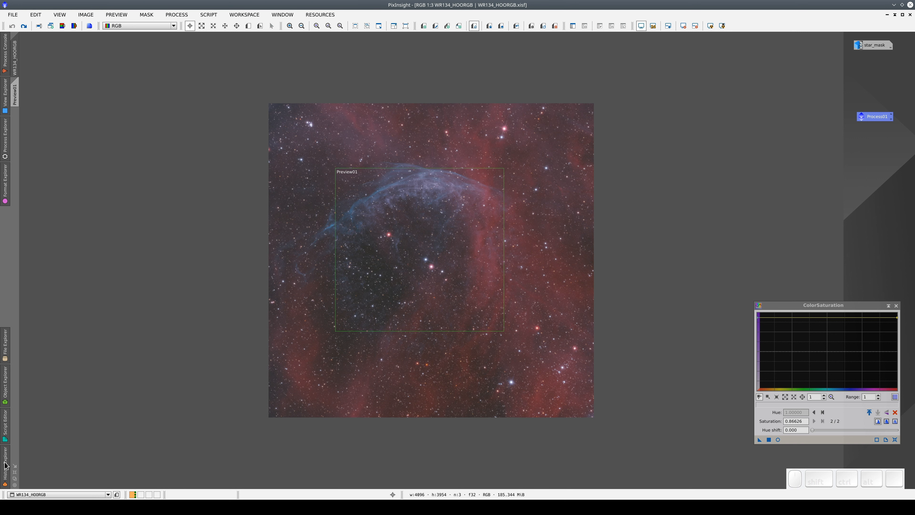
# Step: Pick a view in History Explorer, draw a second Preview02 region on the image and list the views
pyautogui.click(5, 461)
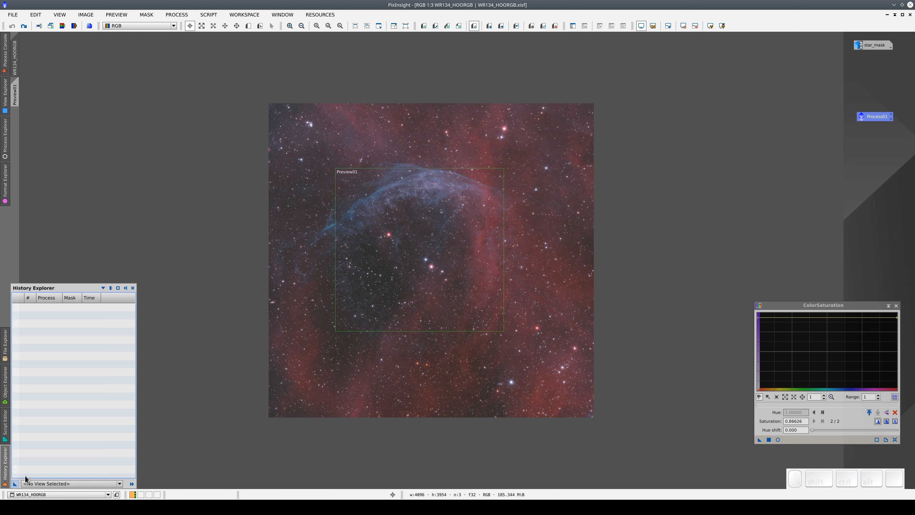
pyautogui.click(70, 483)
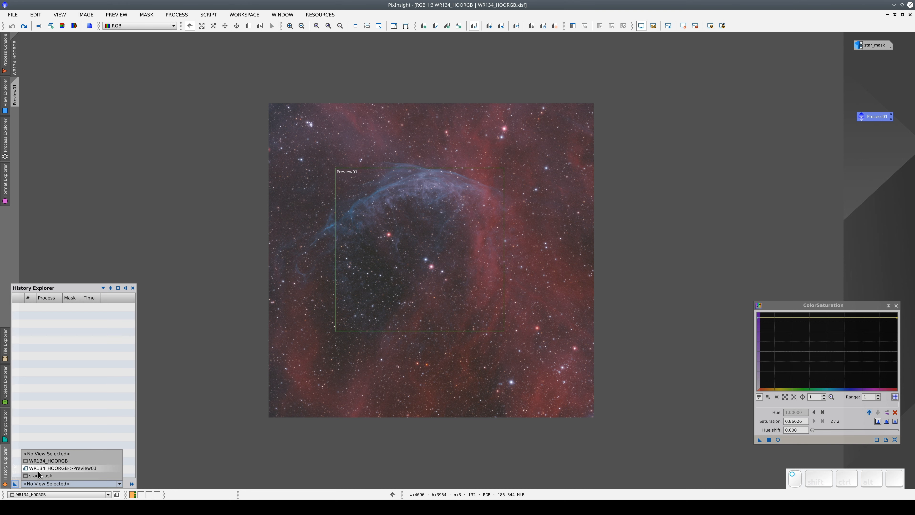
pyautogui.click(62, 467)
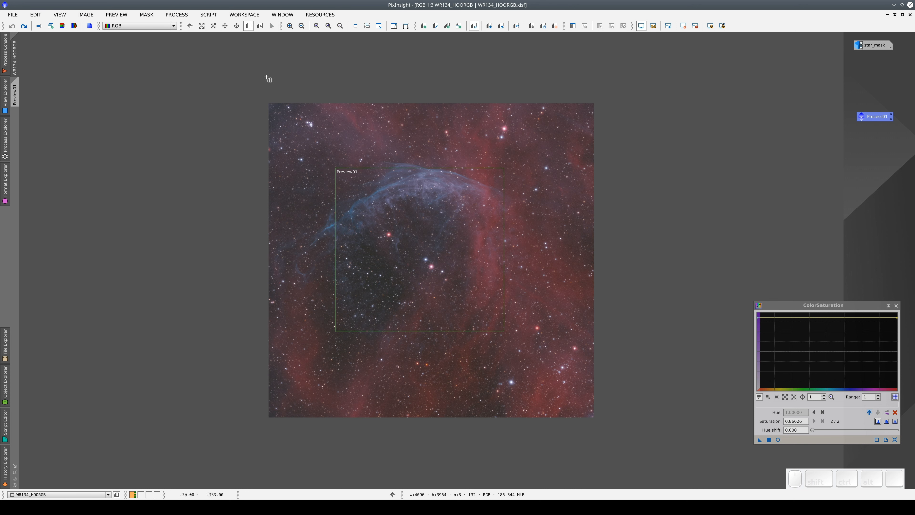
pyautogui.moveTo(530, 323); pyautogui.dragTo(594, 413)
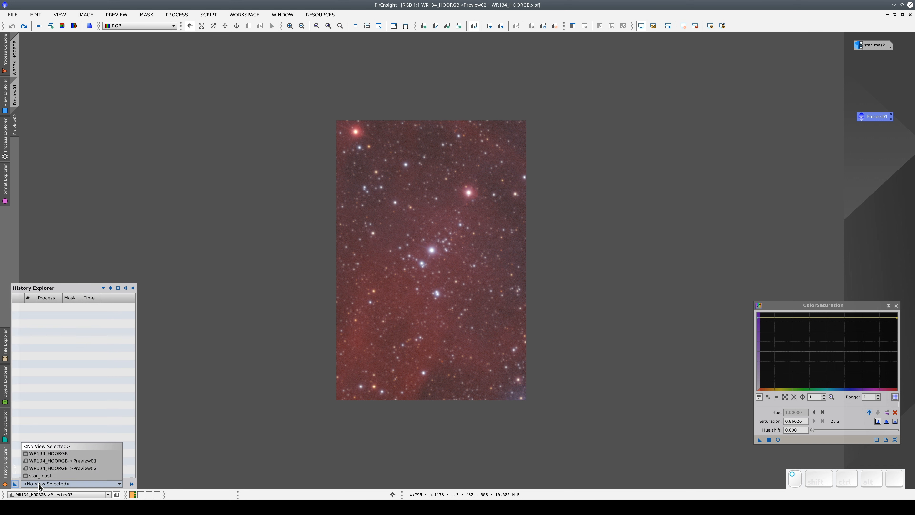
pyautogui.click(60, 460)
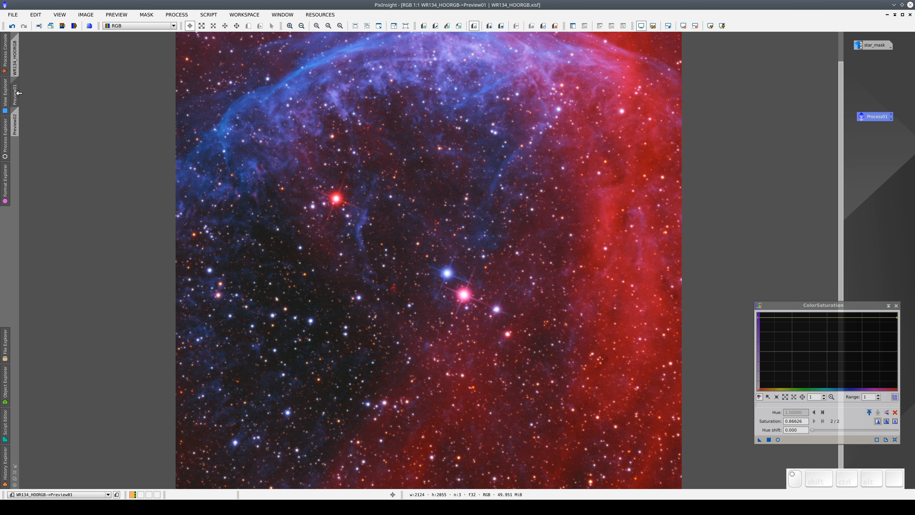
# Step: Check Preview01's and Preview02's histories, collapsing the ProcessContainer entry in Preview02's
pyautogui.click(17, 123)
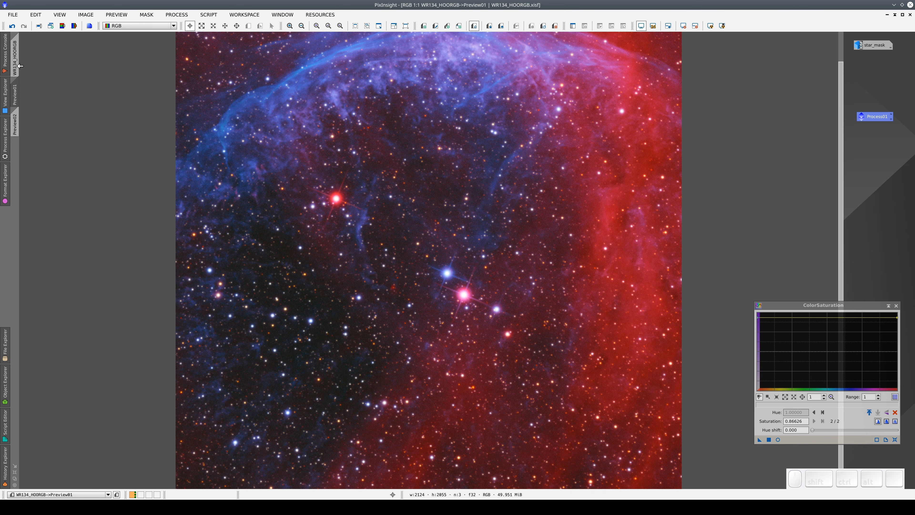
pyautogui.moveTo(256, 128)
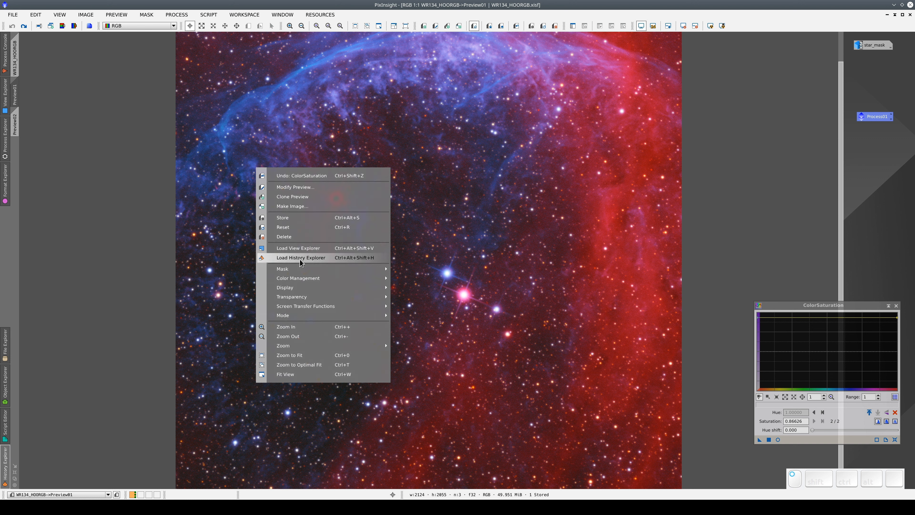
pyautogui.click(299, 258)
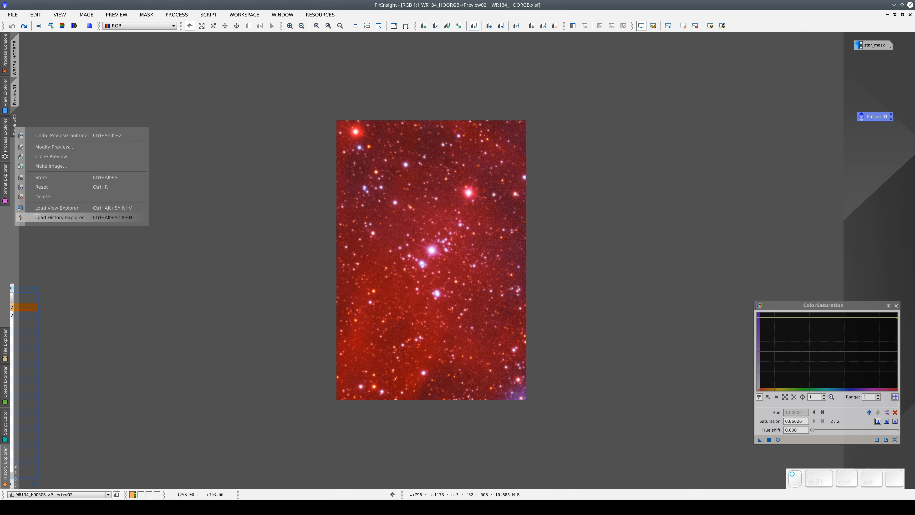
pyautogui.click(59, 218)
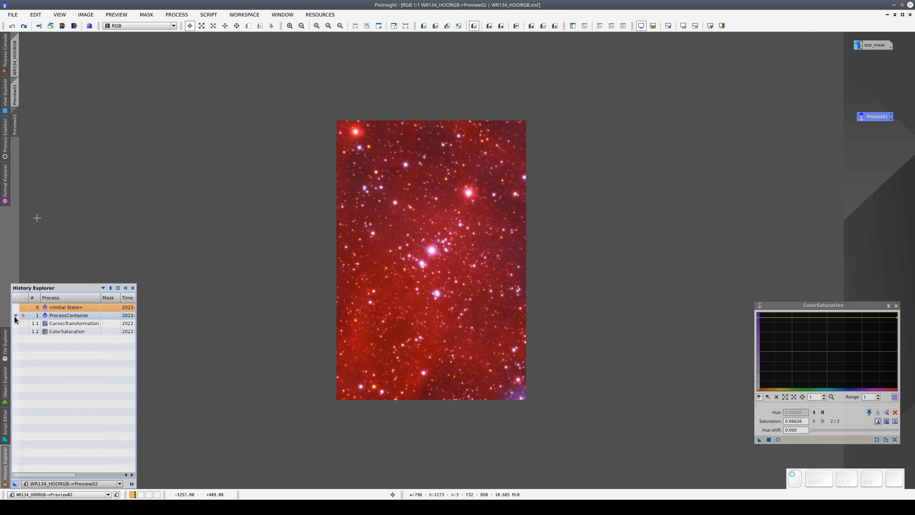
pyautogui.click(16, 315)
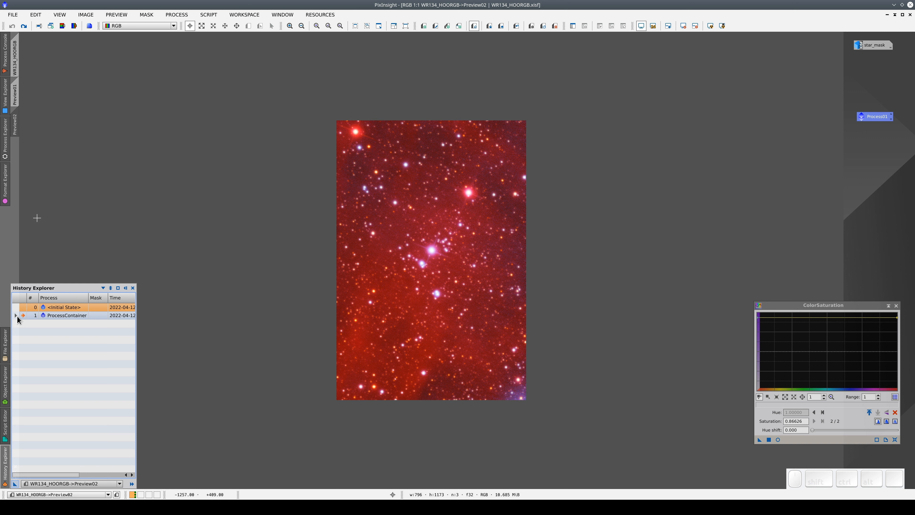
# Step: Leave the History Explorer and return to the full WR134_HOORGB image view
pyautogui.click(133, 288)
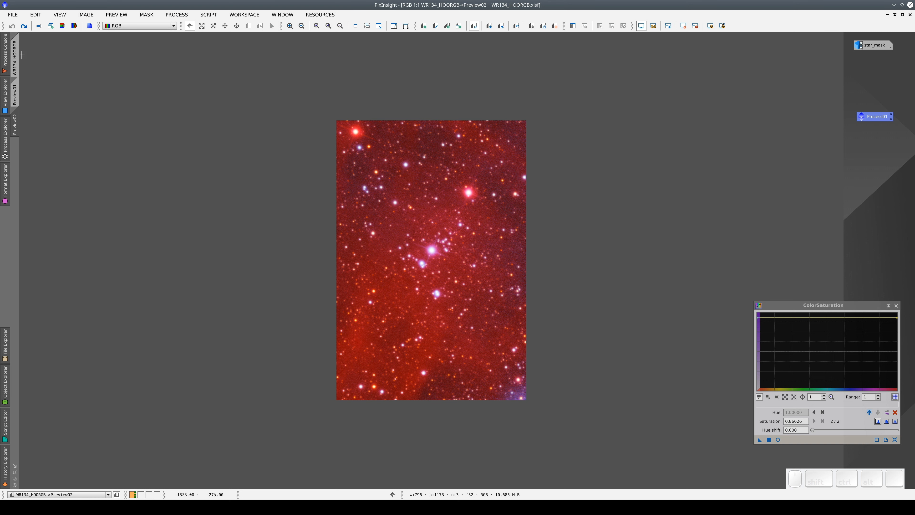
pyautogui.click(13, 52)
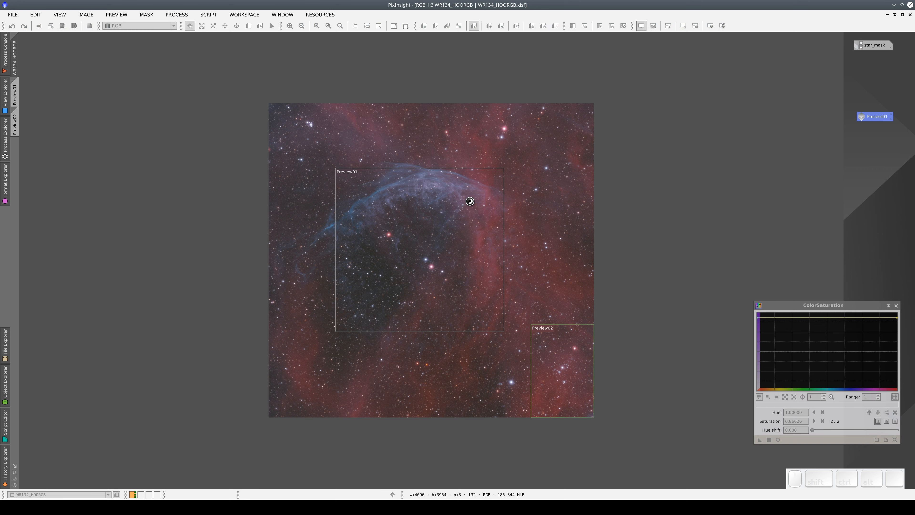
# Step: Load the full image's history and apply the Process01 curves-and-saturation container to WR134_HOORGB
pyautogui.rightClick(469, 200)
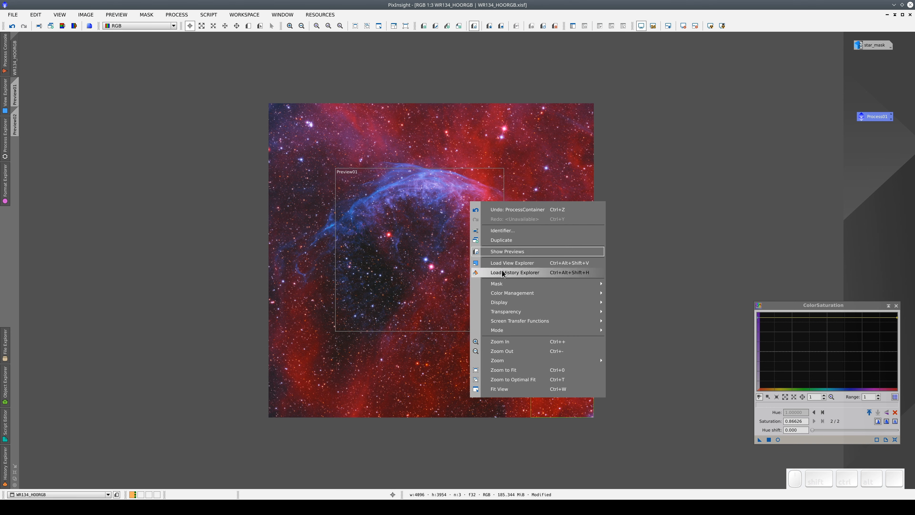
pyautogui.click(514, 272)
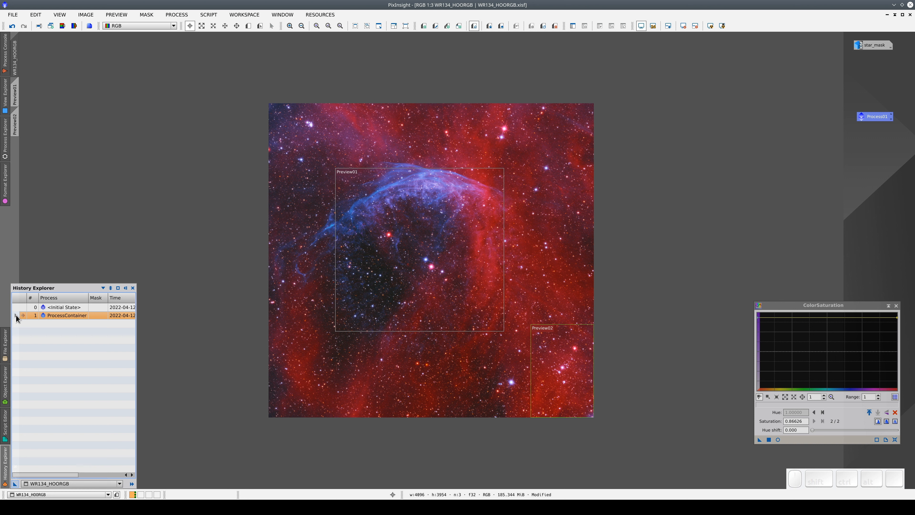
pyautogui.click(16, 315)
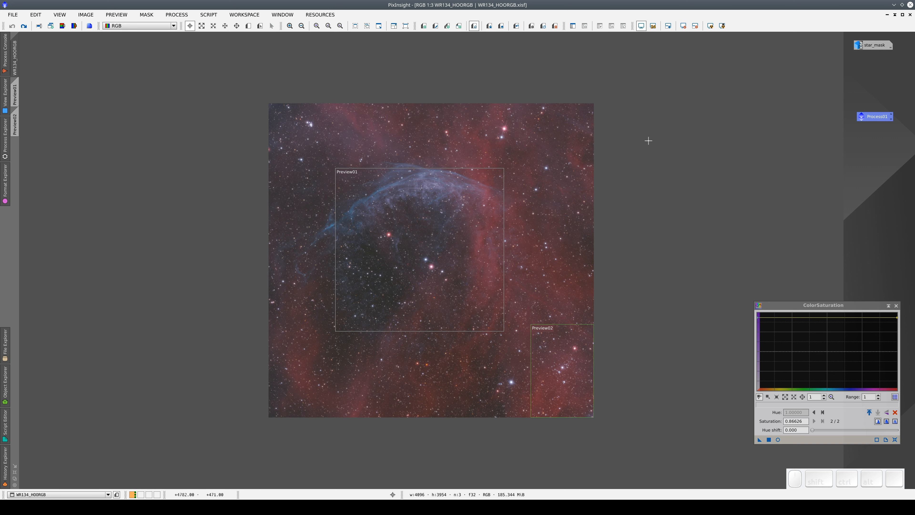
pyautogui.doubleClick(875, 117)
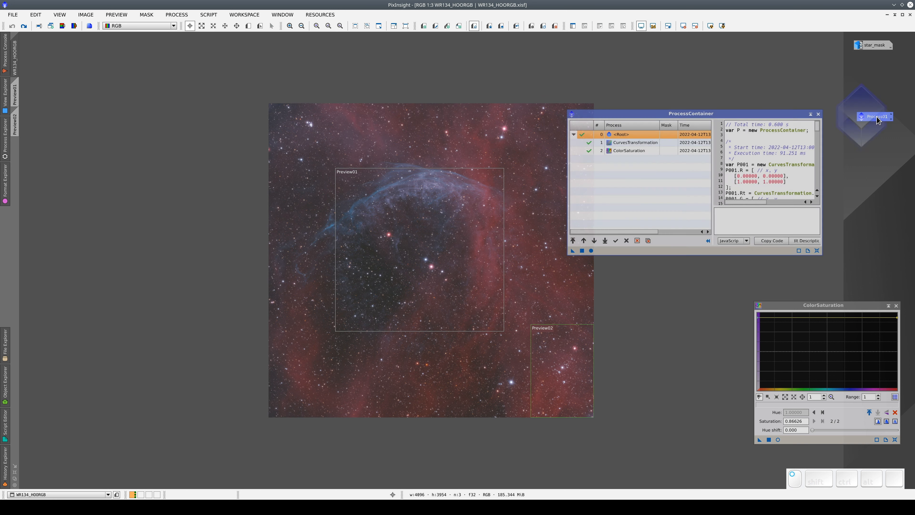
pyautogui.click(635, 142)
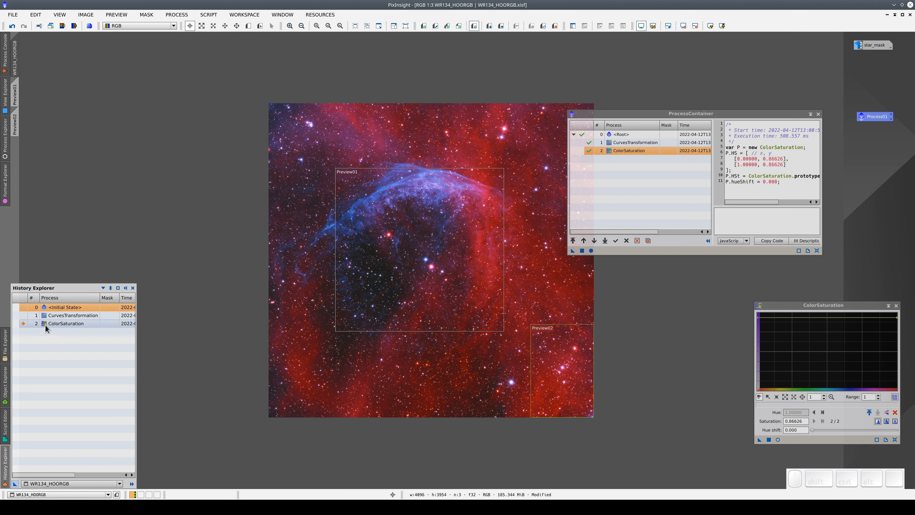
# Step: Review the CurvesTransformation and initial-state entries now in the image's history
pyautogui.click(73, 315)
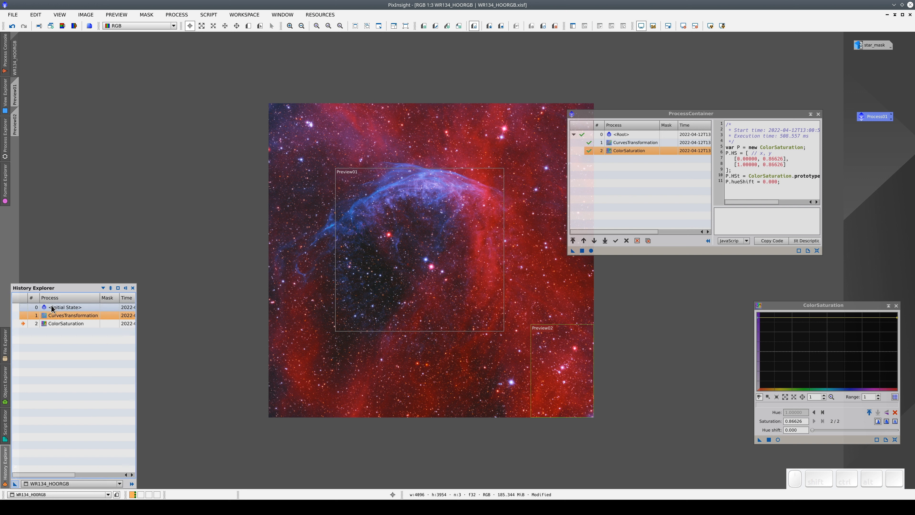
pyautogui.click(65, 307)
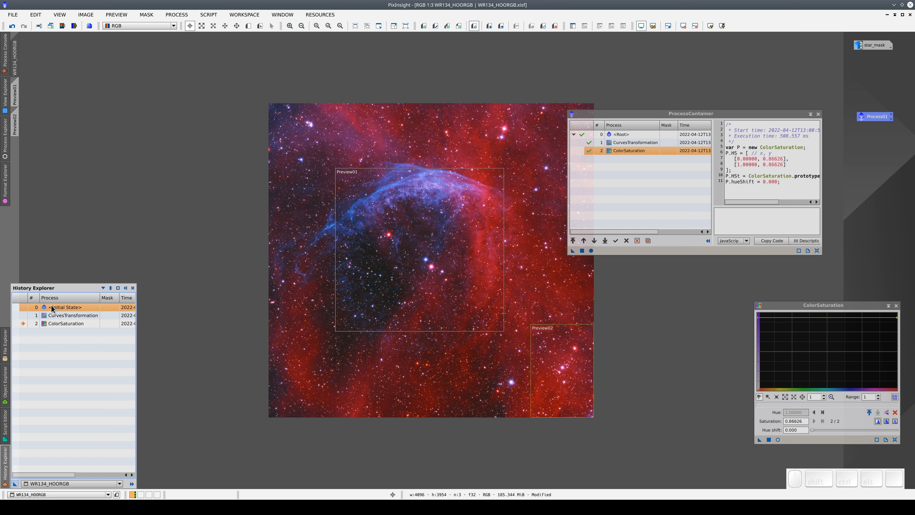
pyautogui.moveTo(47, 307)
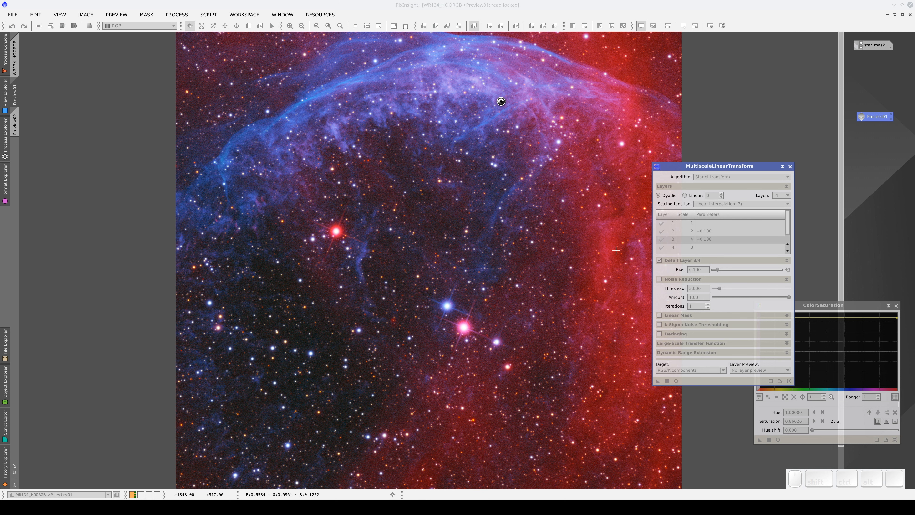
# Step: Apply MultiscaleLinearTransform with layers 2 and 3 at +0.100 bias to WR134_HOORGB after testing on Preview01
pyautogui.click(700, 239)
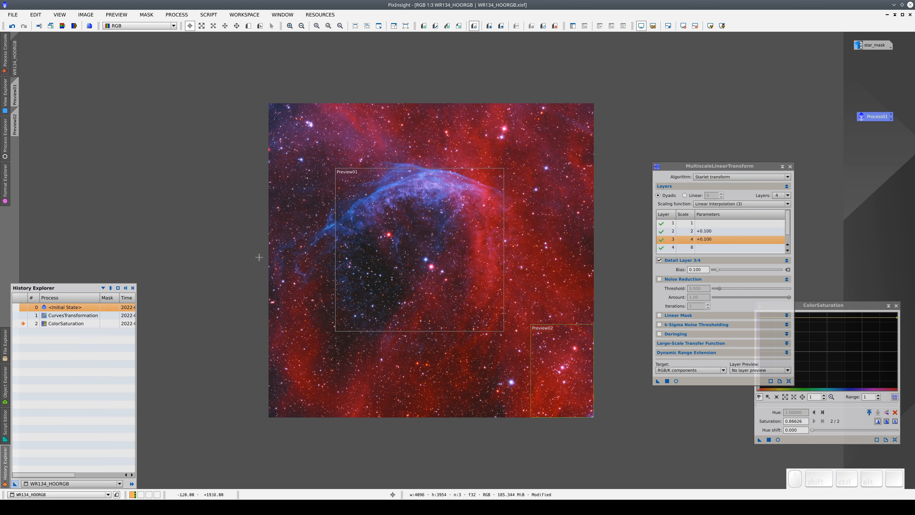
pyautogui.moveTo(69, 169)
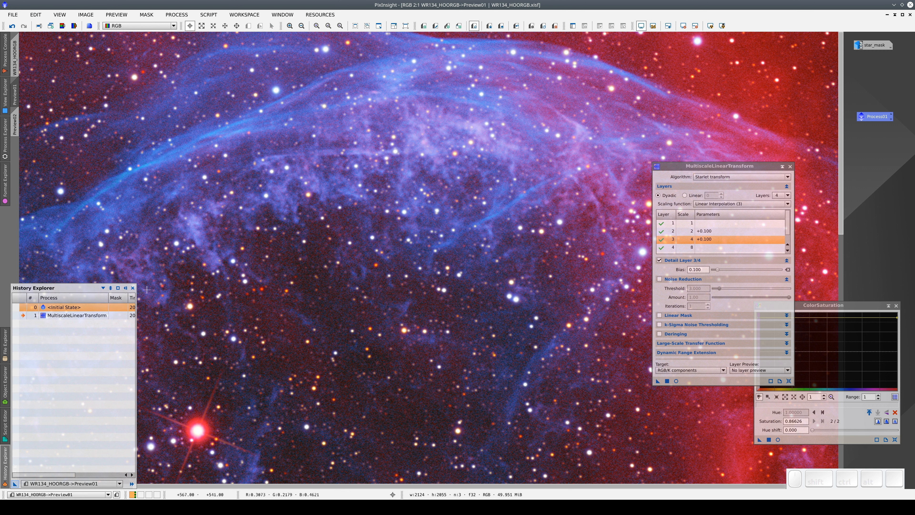
pyautogui.click(76, 315)
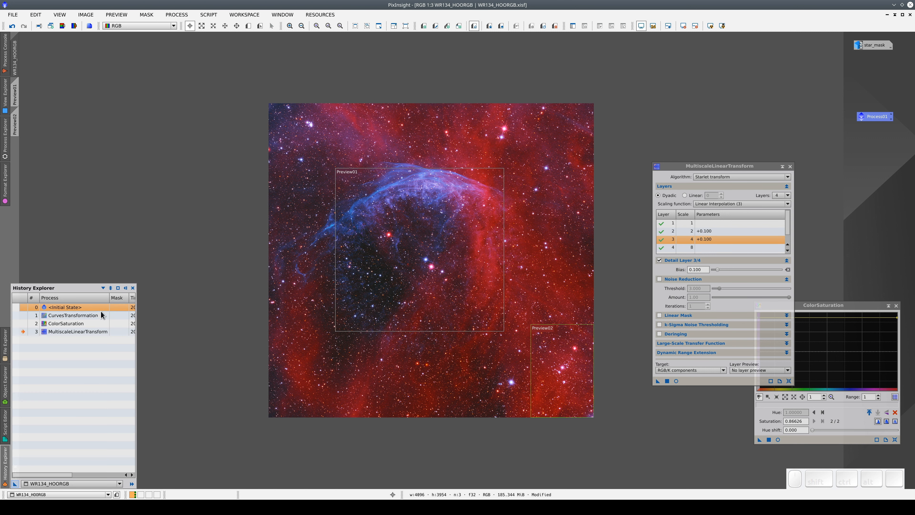
pyautogui.click(76, 332)
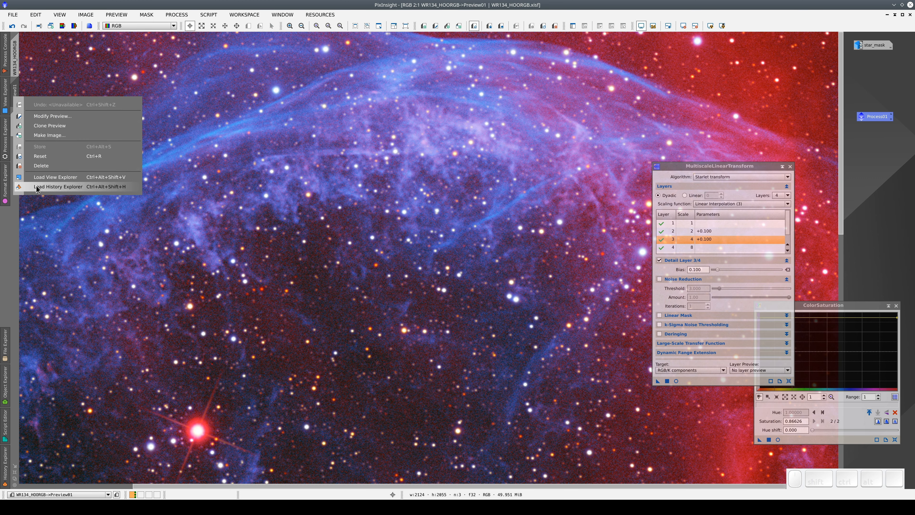
# Step: Create the Process02 container from the image history and review its stored processes on the workspace
pyautogui.click(58, 187)
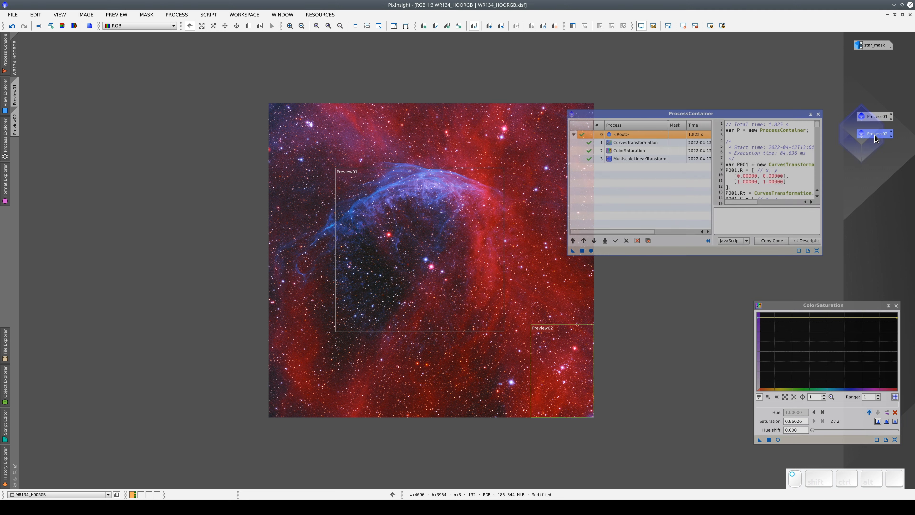
pyautogui.click(635, 143)
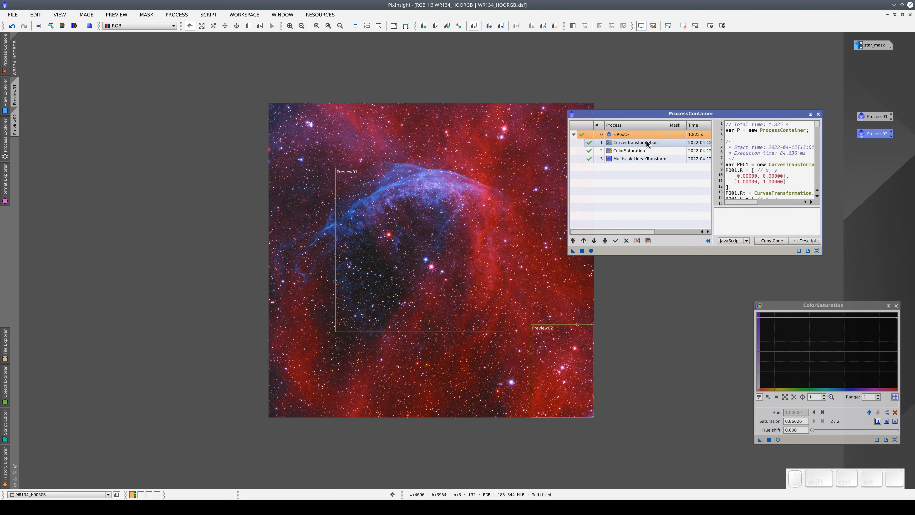
pyautogui.doubleClick(635, 142)
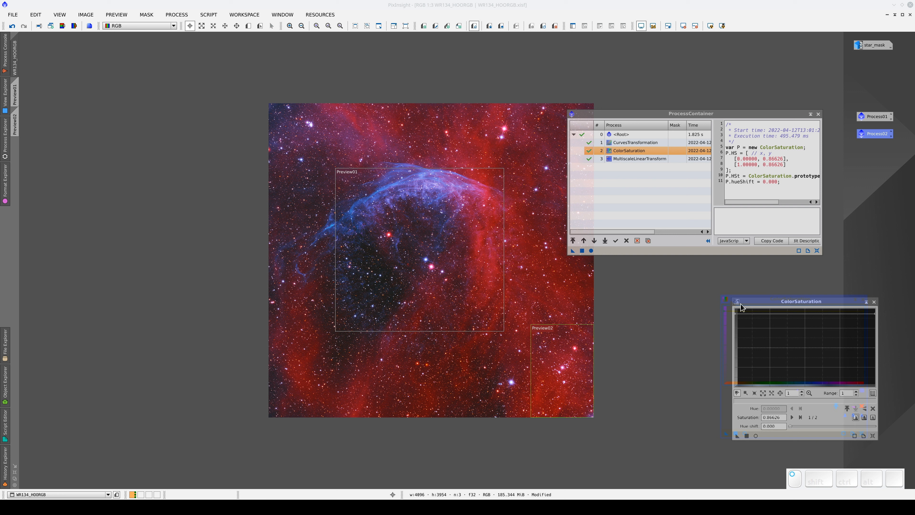
pyautogui.moveTo(801, 301); pyautogui.dragTo(705, 290)
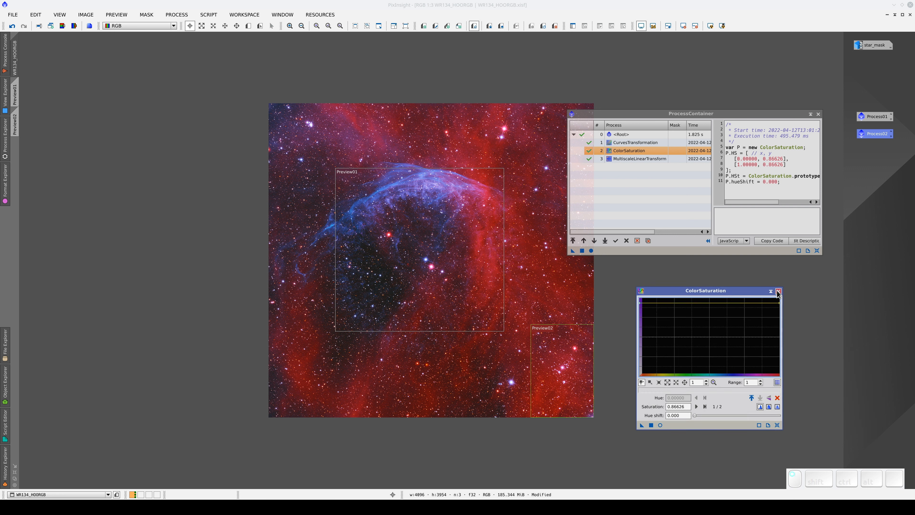